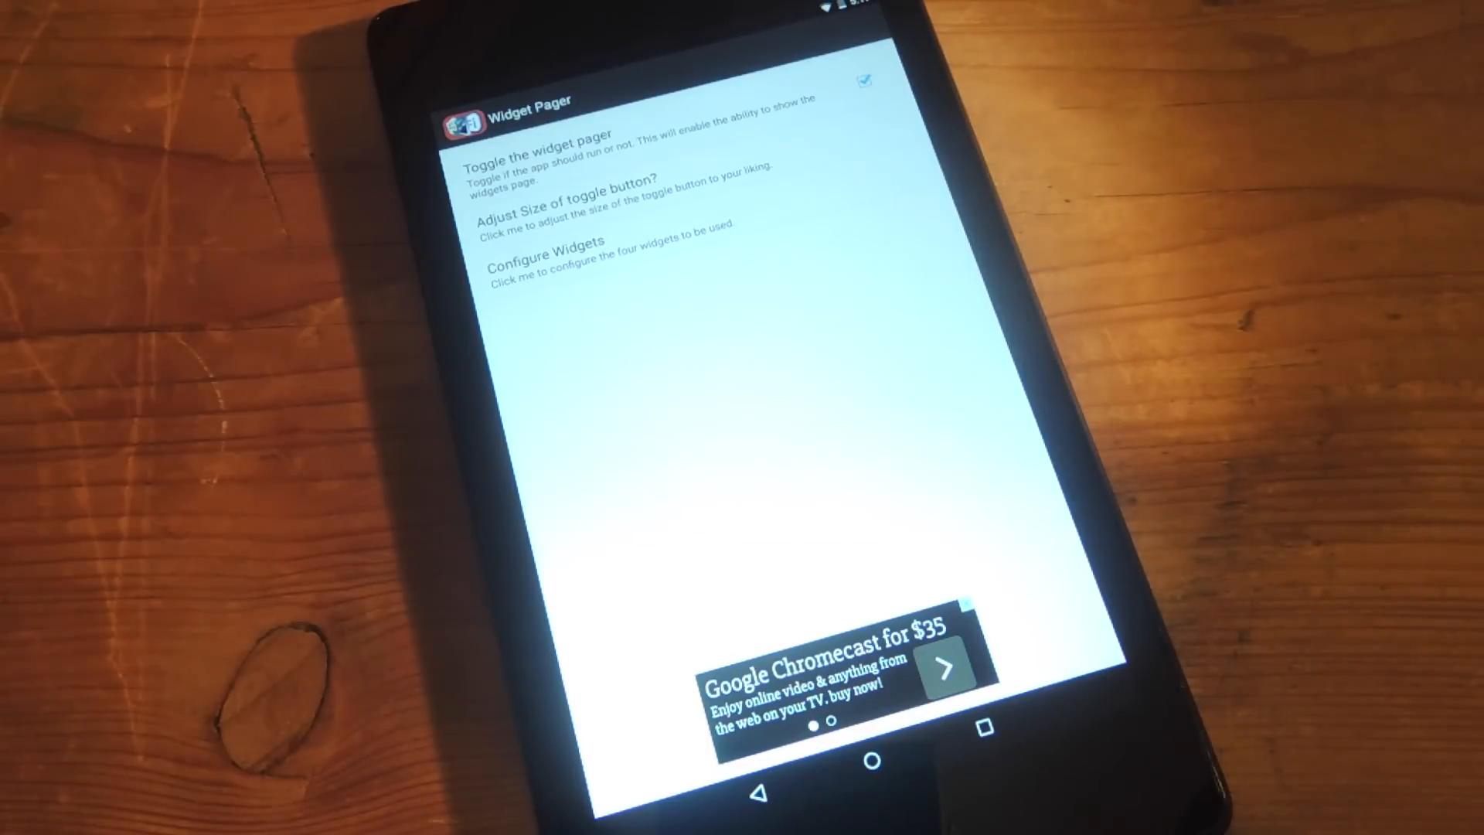
Step: Open the 'Adjust Size of toggle button?' setting to show the Resize Button slider dialog
left_click(566, 202)
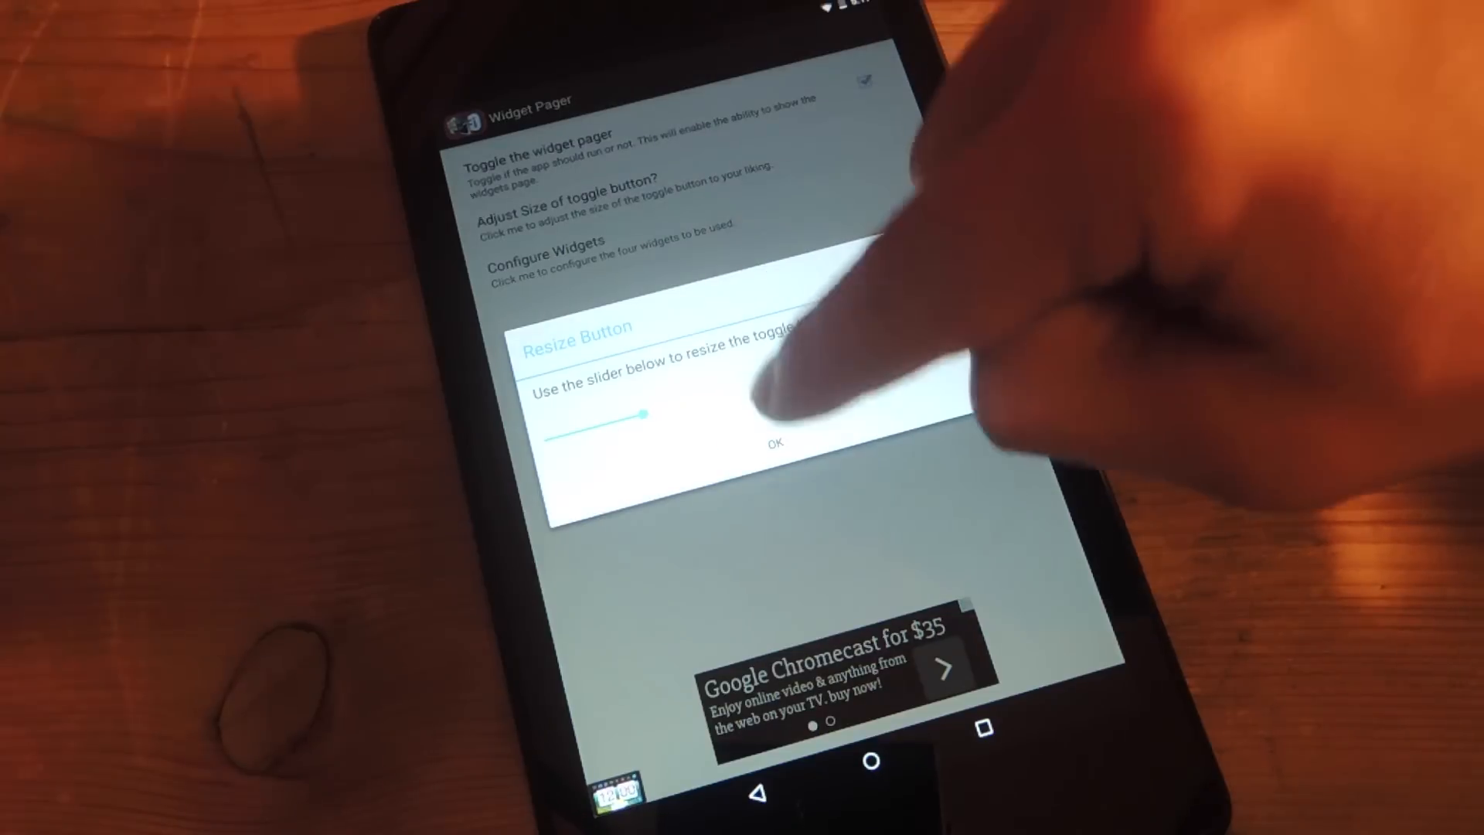
left_click(774, 443)
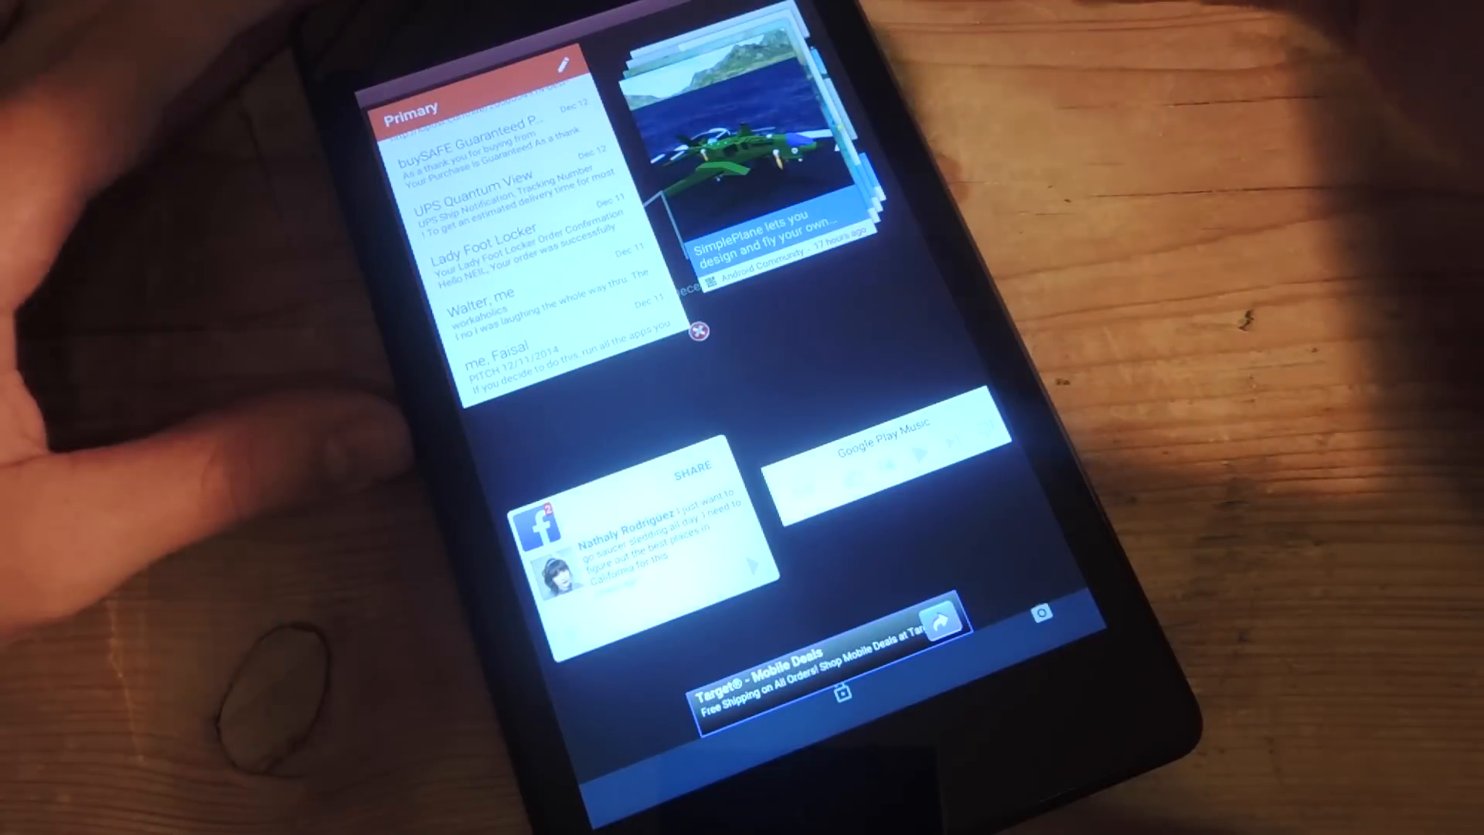
Step: Open the SimplePlane custom-plane article from the news widget in full screen
left_click(748, 152)
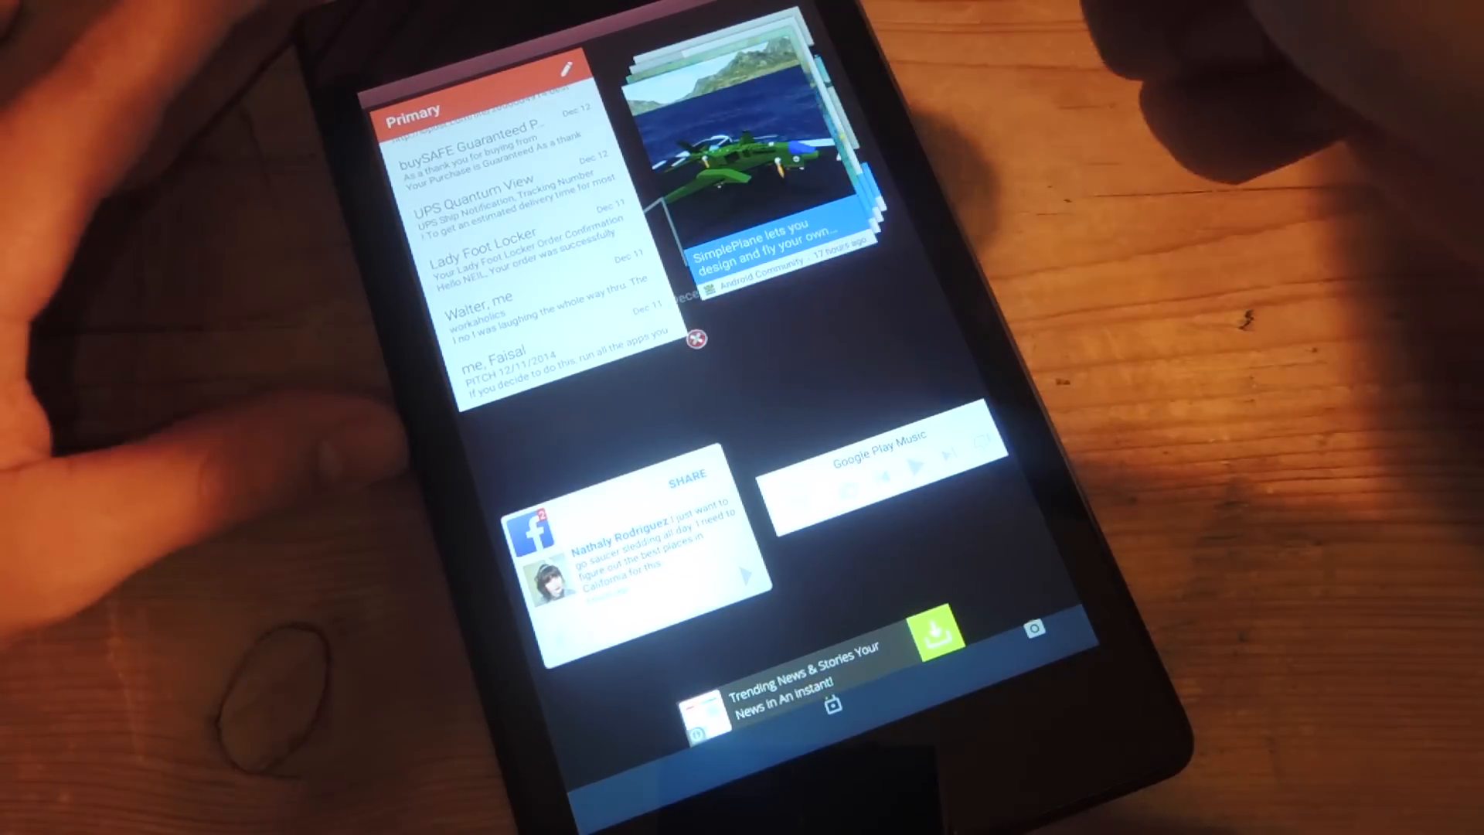
left_click(748, 152)
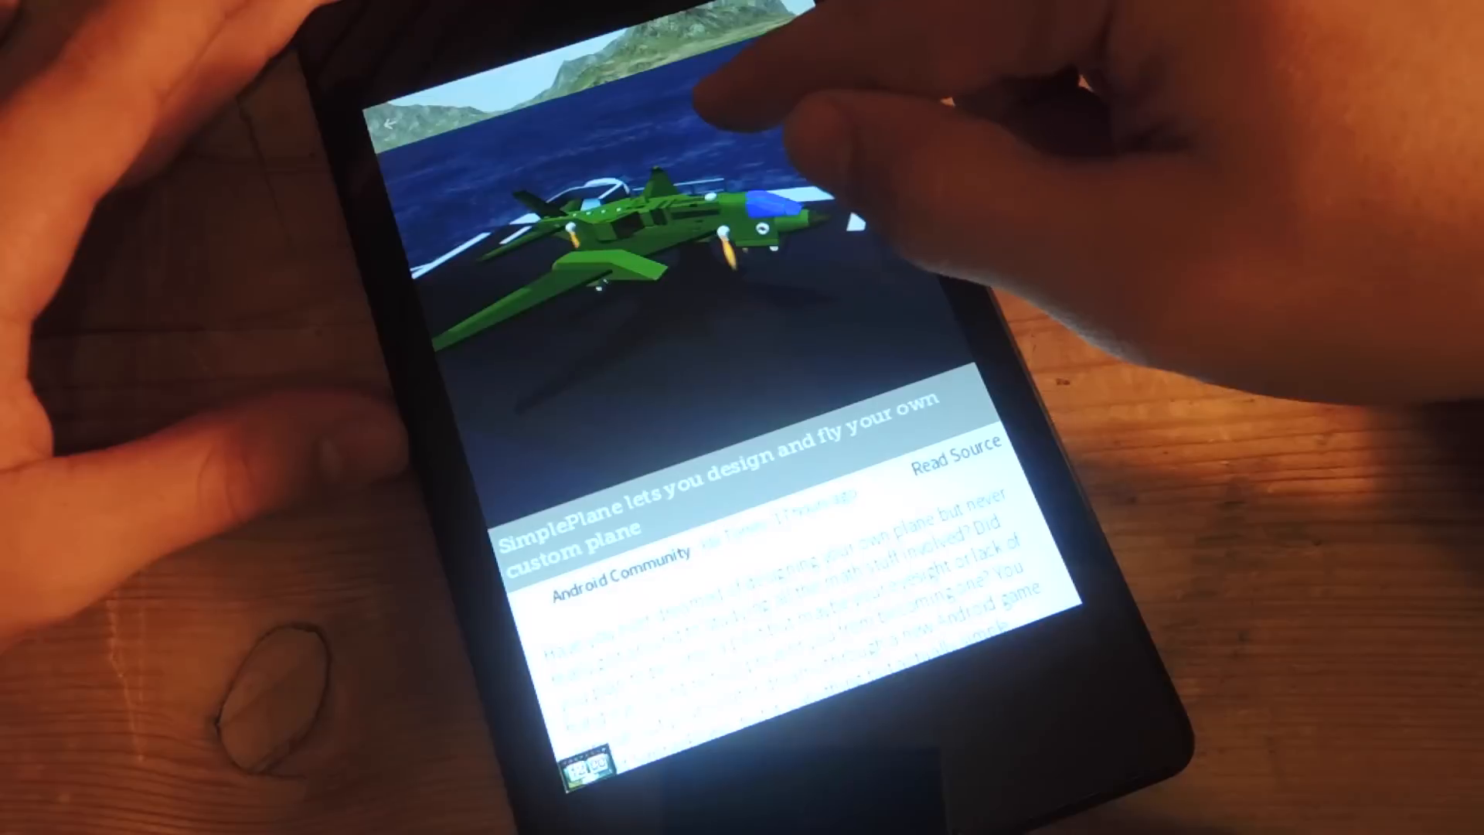